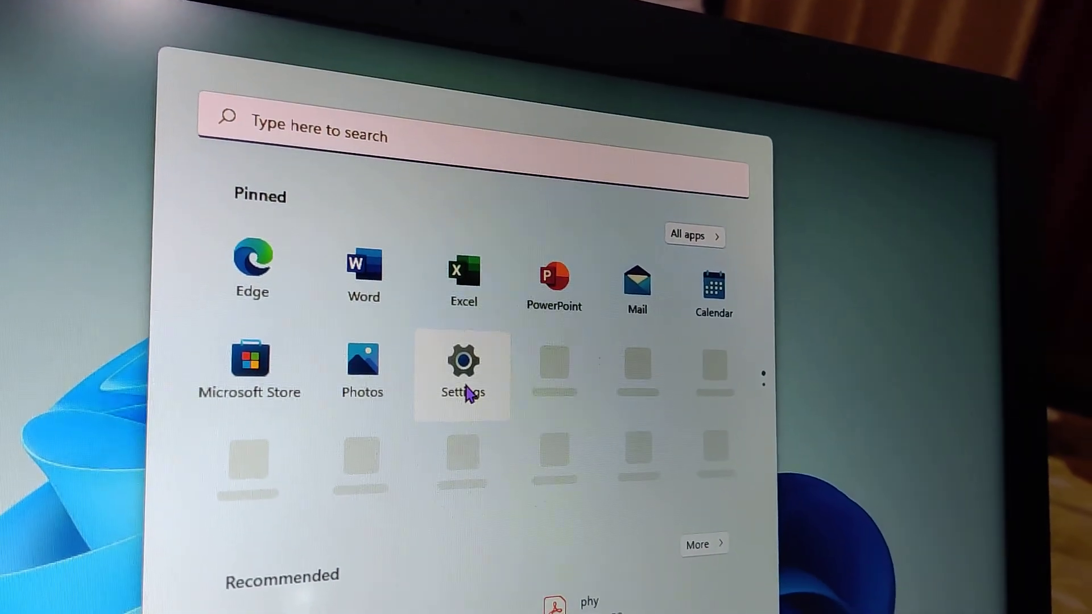
# Step: Launch Settings from Start and scroll down its category list toward Accessibility
pyautogui.click(462, 362)
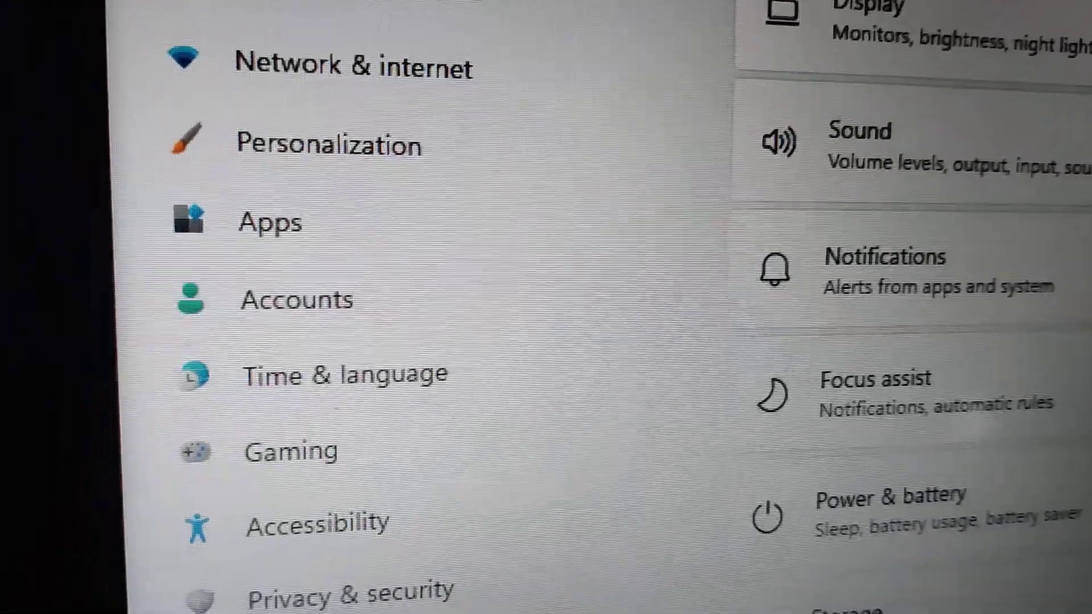
pyautogui.scroll(-3)
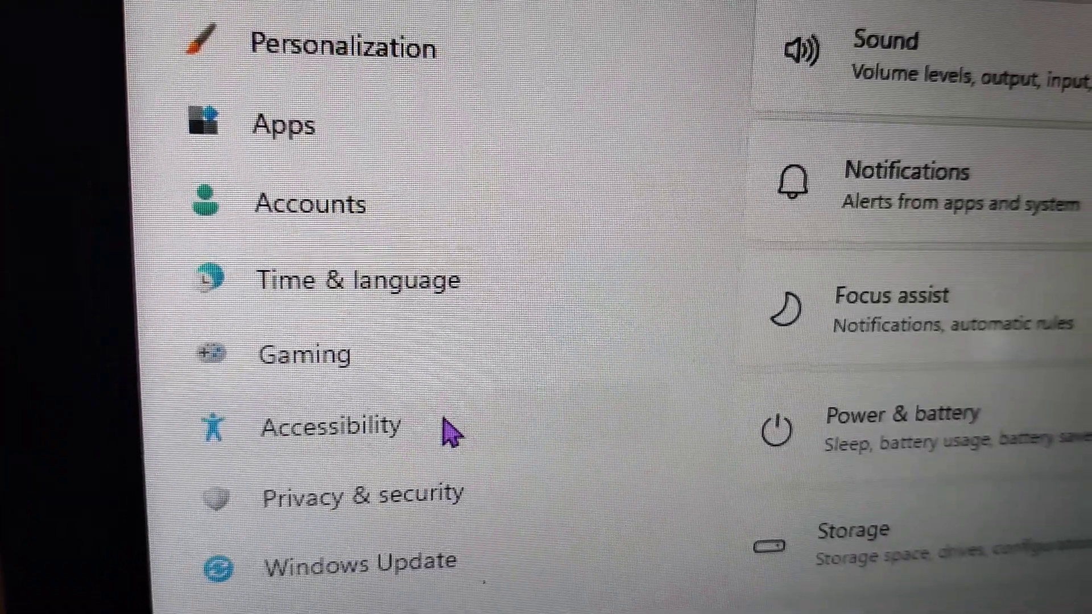
# Step: Go to the Accessibility page listing Text size, Visual effects and Magnifier
pyautogui.click(331, 425)
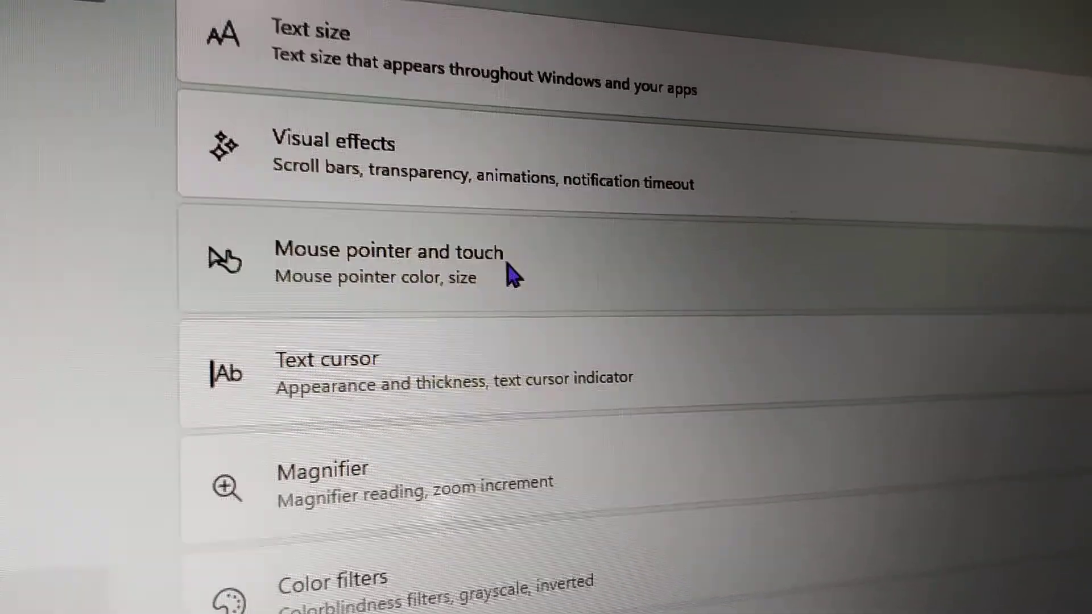
# Step: Open 'Mouse pointer and touch' and scroll down to the pointer style options
pyautogui.click(387, 260)
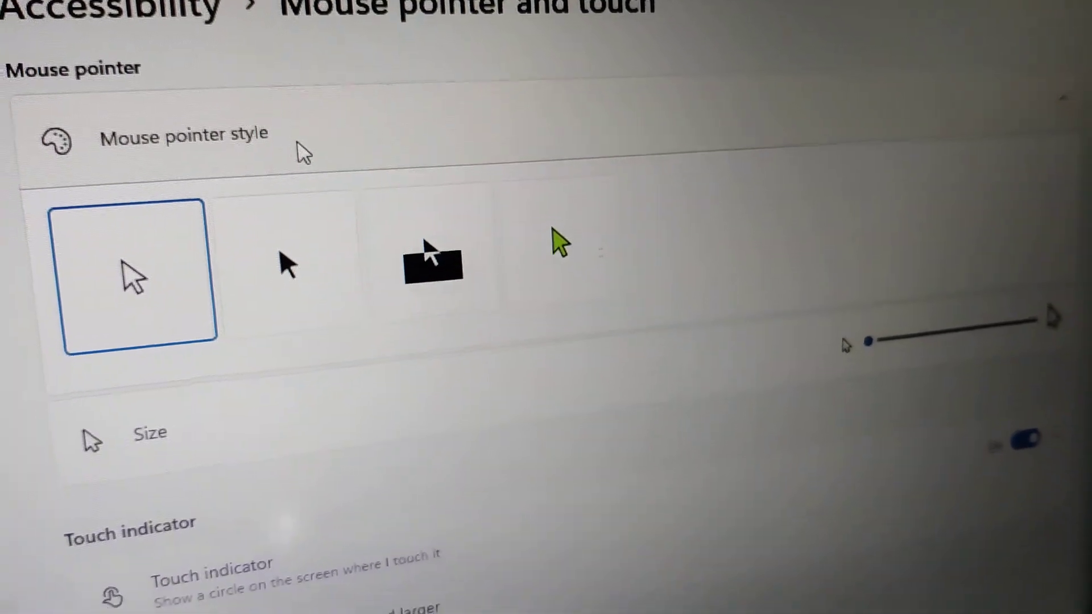
pyautogui.scroll(-3)
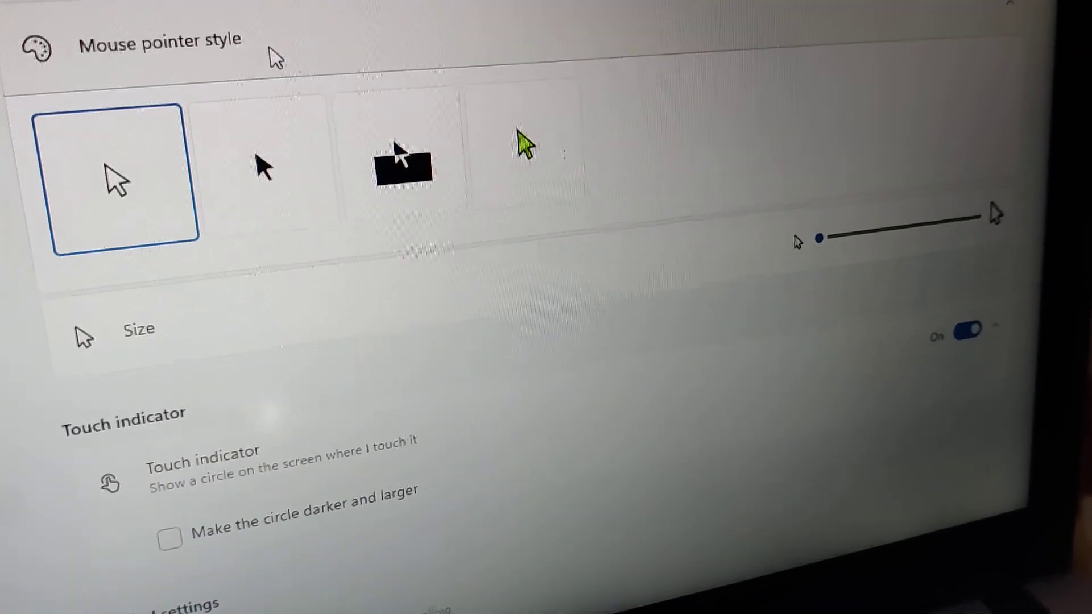